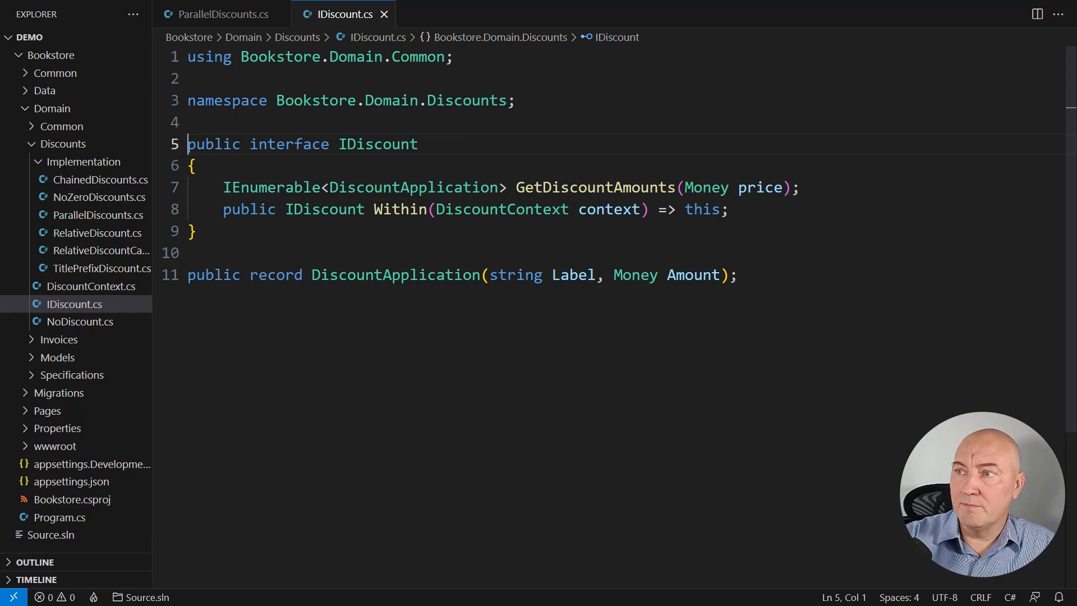
- Show the ParallelDiscounts class with its Create, Purge and Flatten methods
click(219, 13)
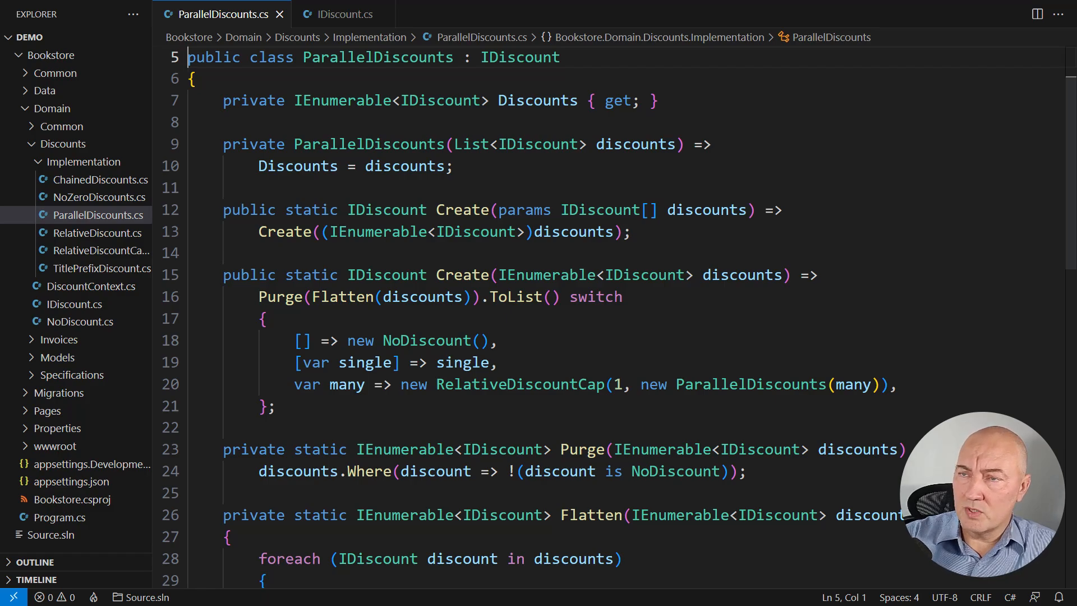
drag(224, 100, 223, 188)
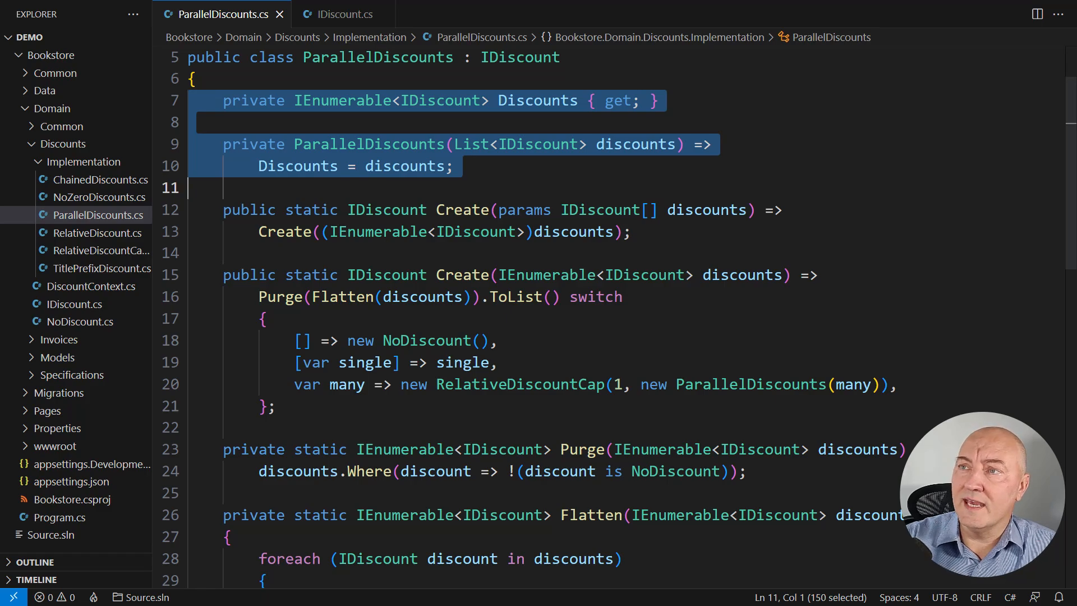
scroll(down, 3)
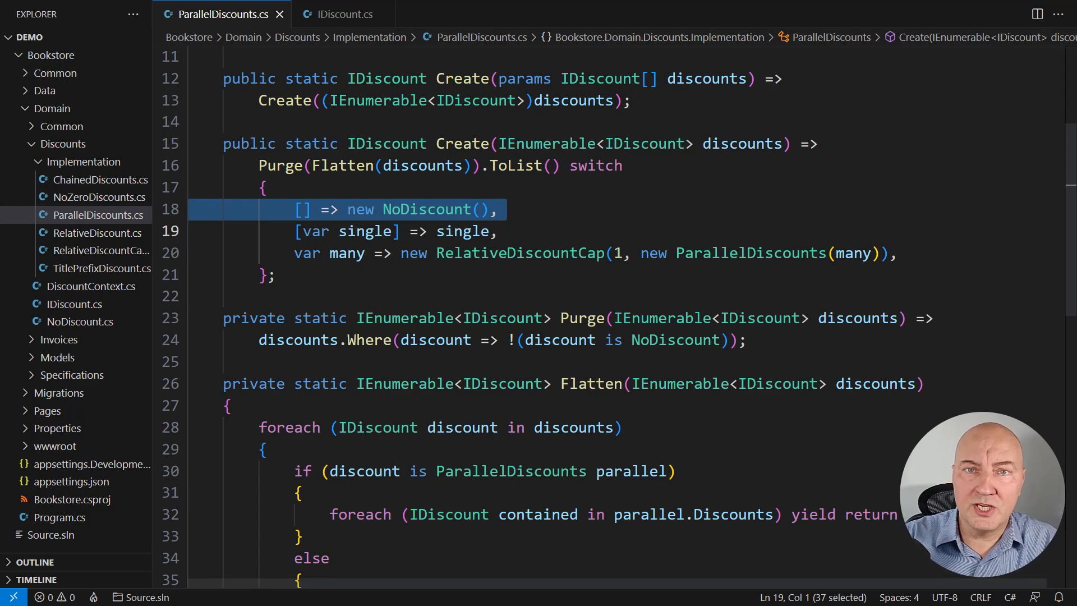
key(Down)
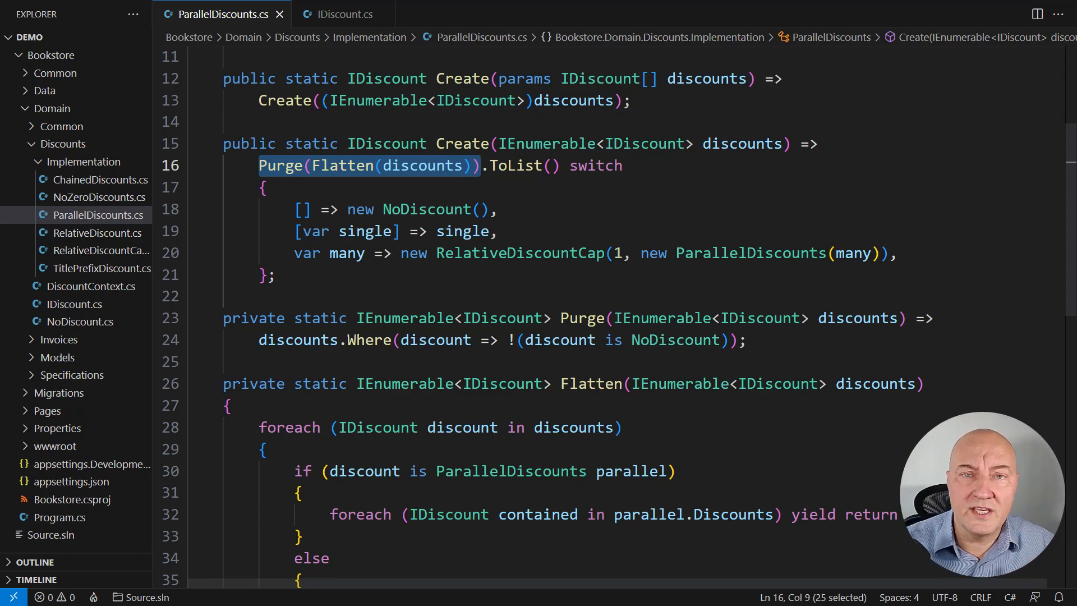
scroll(down, 3)
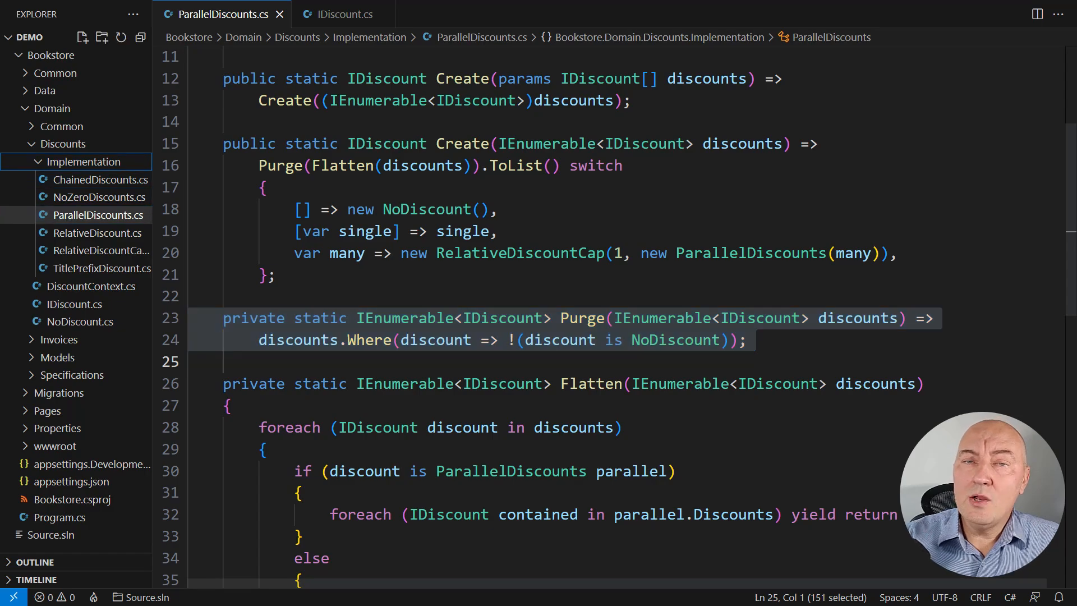
- Name the new file DiscountOperators to hold the static Purge extension method
text(DiscountOperators)
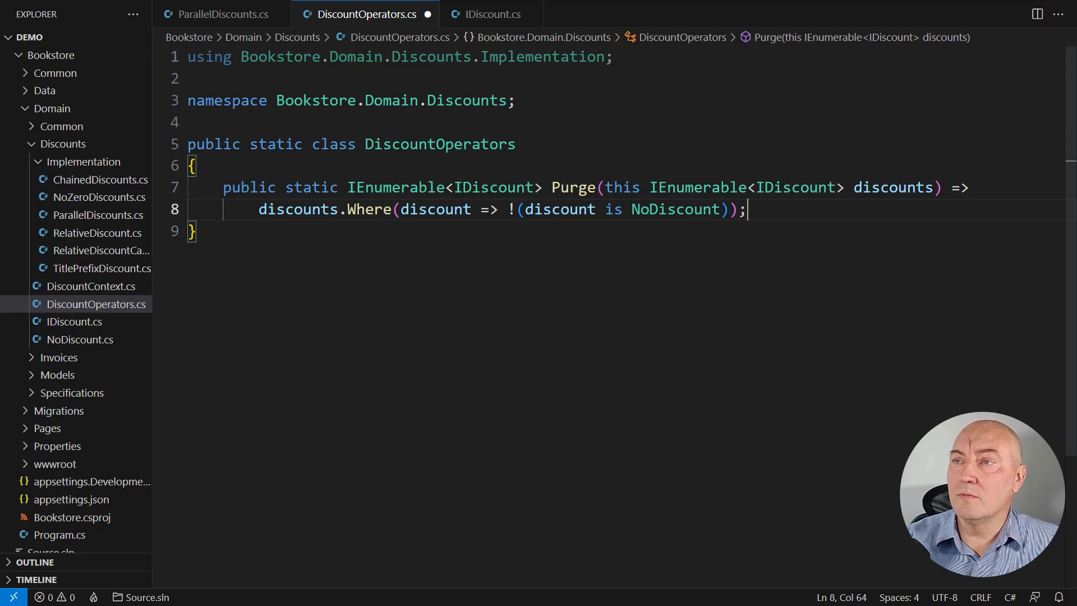
- Rewrite ParallelDiscounts to call Flatten(...).Purge() and drop its private Purge helper
click(220, 13)
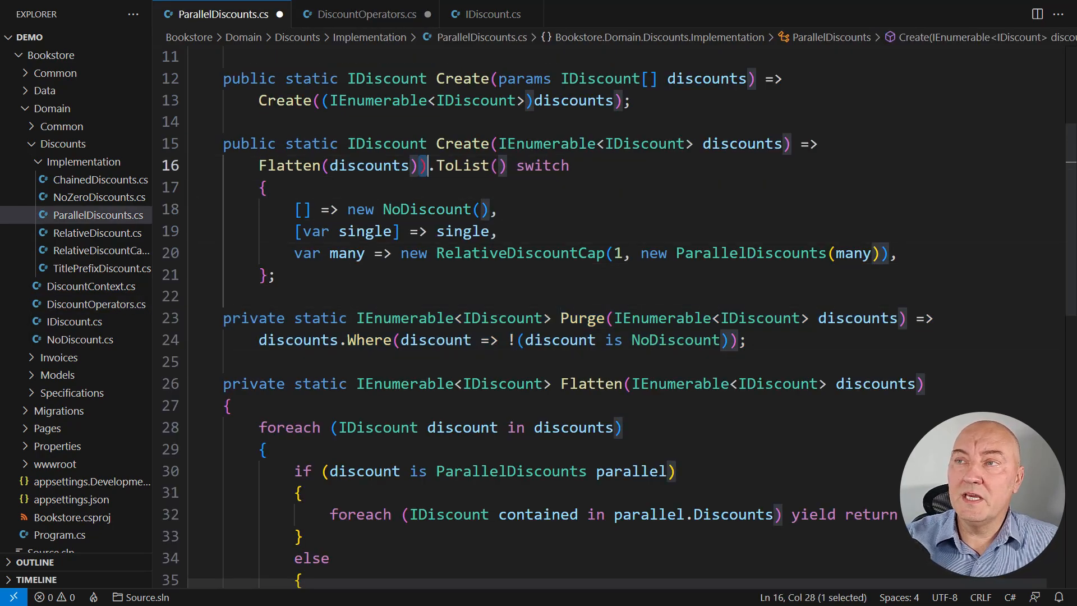
text(.Purge())
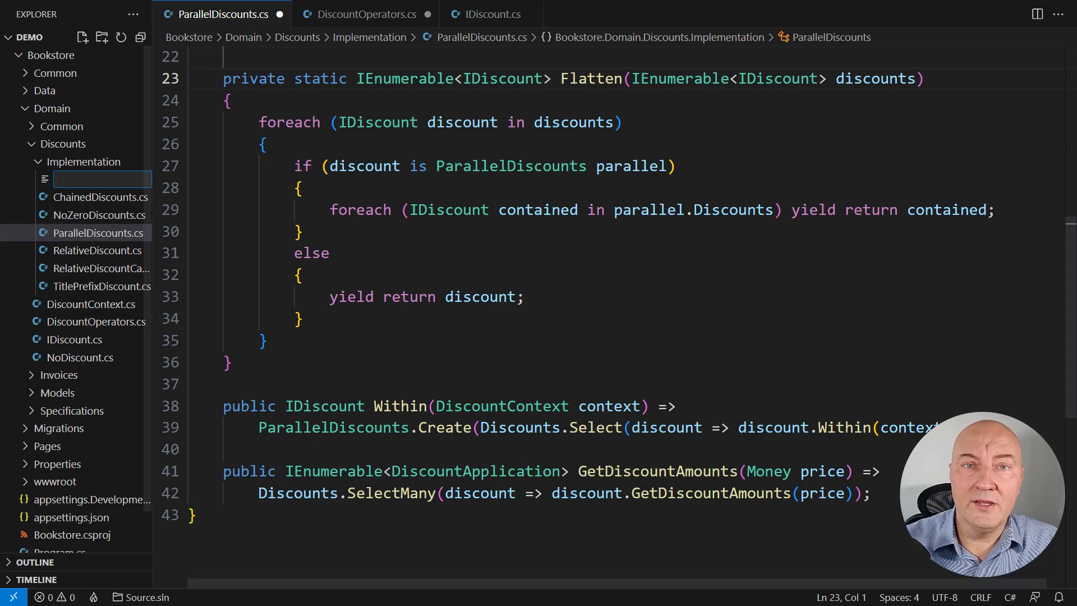
text(ParallelOperators.cs)
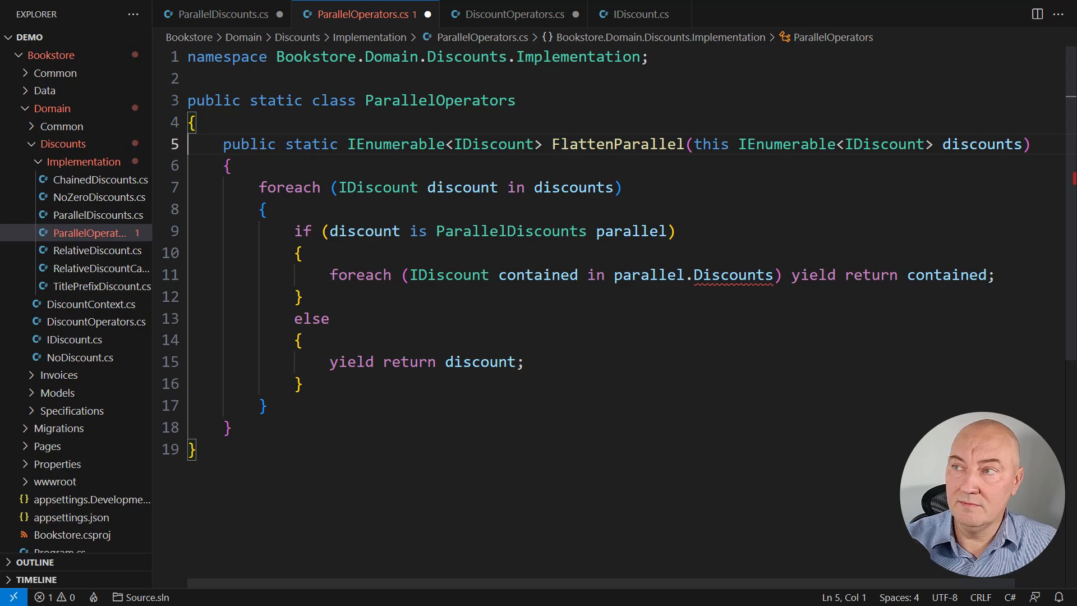
double_click(618, 144)
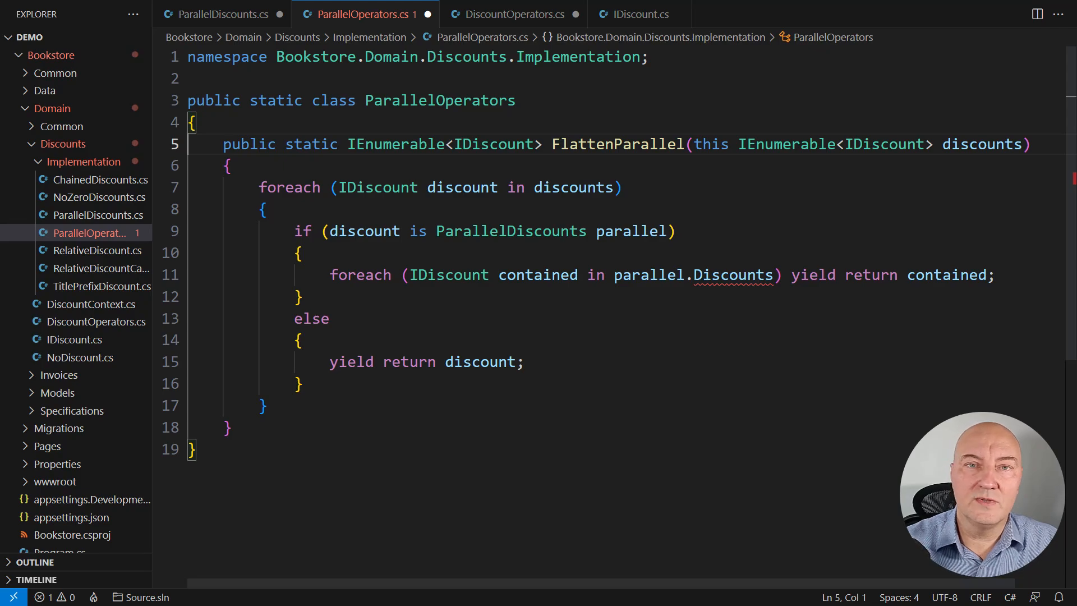
click(220, 13)
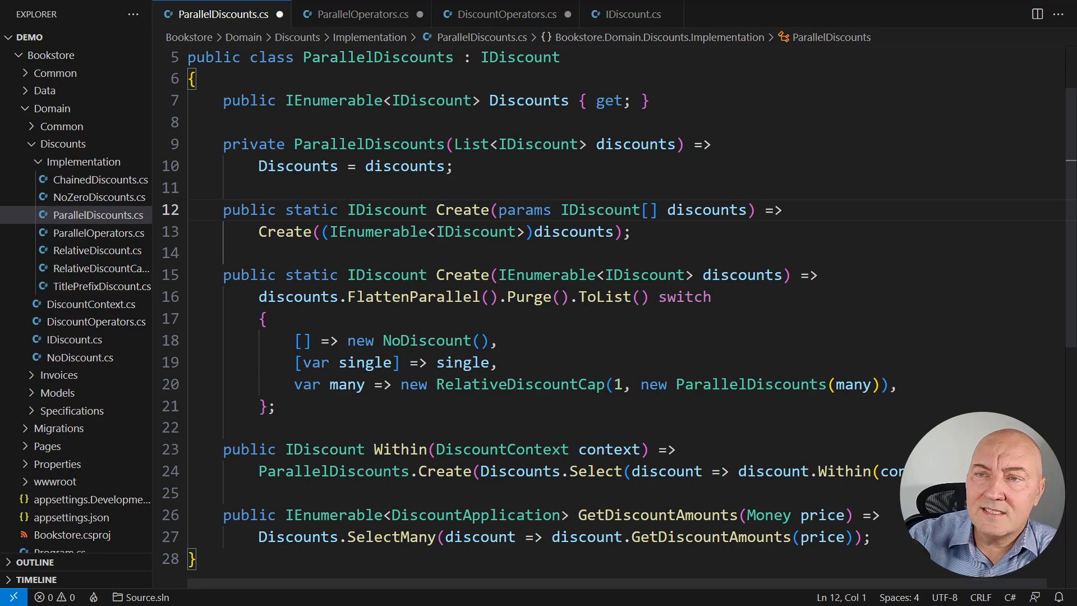
double_click(254, 145)
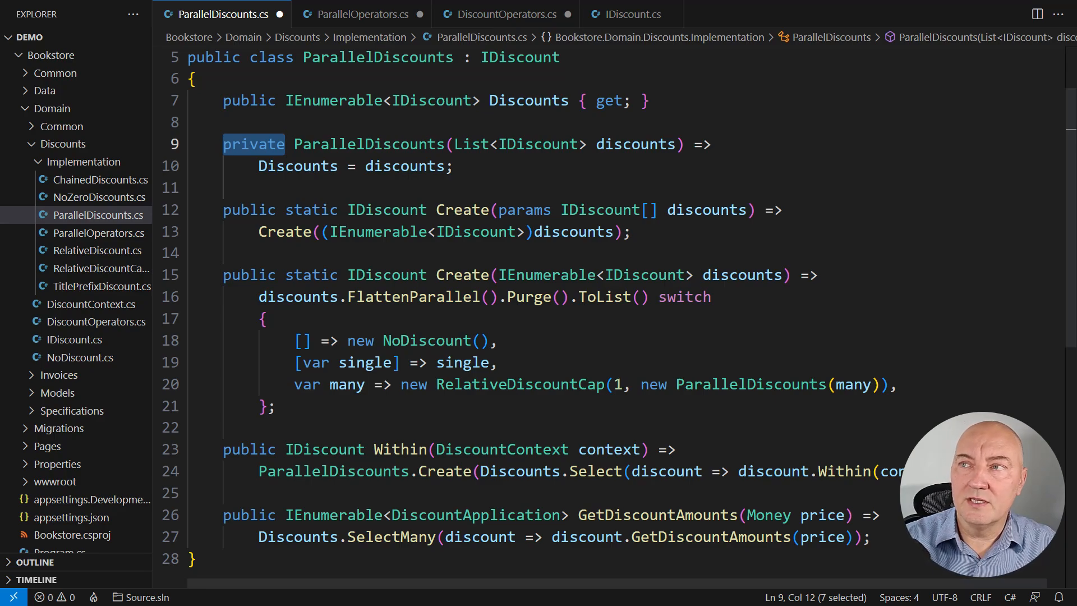
- Change the ParallelDiscounts constructor from private to internal
text(internal)
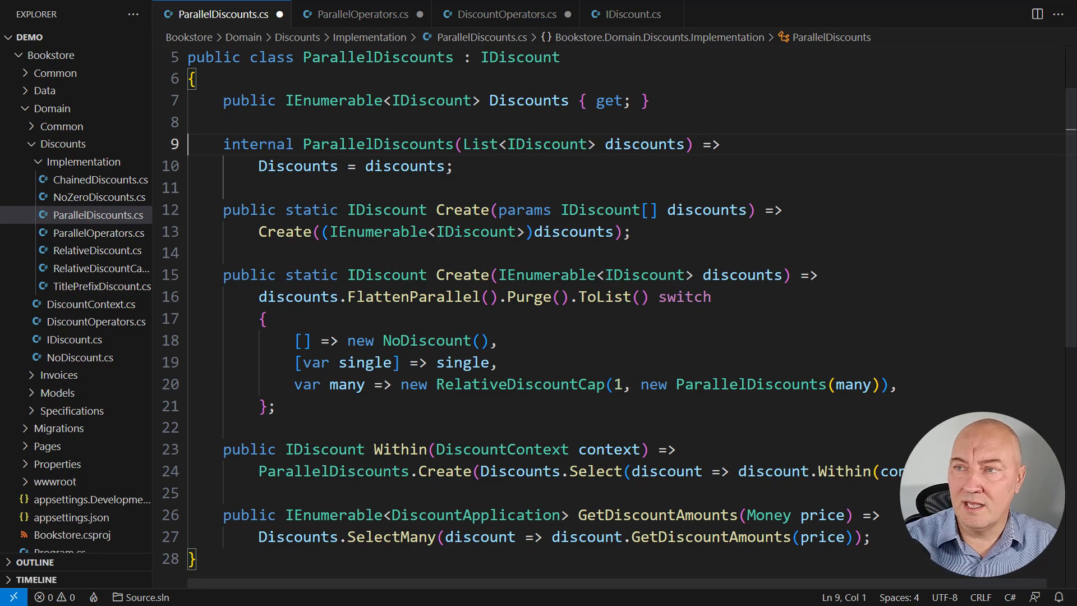
- Add a public static AsParallel(this IEnumerable<IDiscount>) extension with the switch expression to DiscountOperators
click(505, 13)
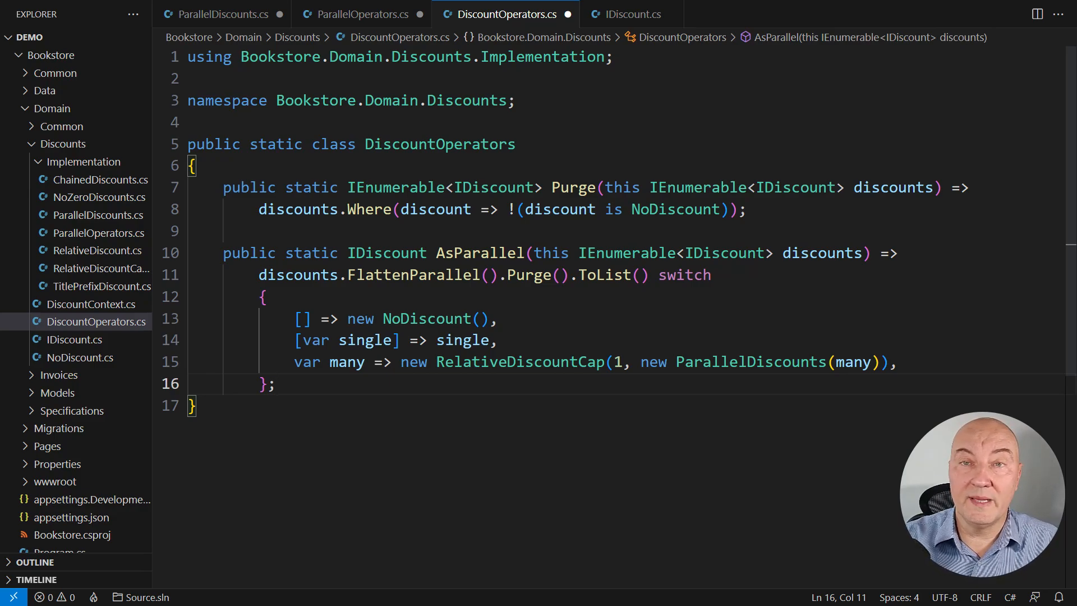
- Delete both Create factory methods from ParallelDiscounts, end Within with .AsParallel(), and save
click(220, 13)
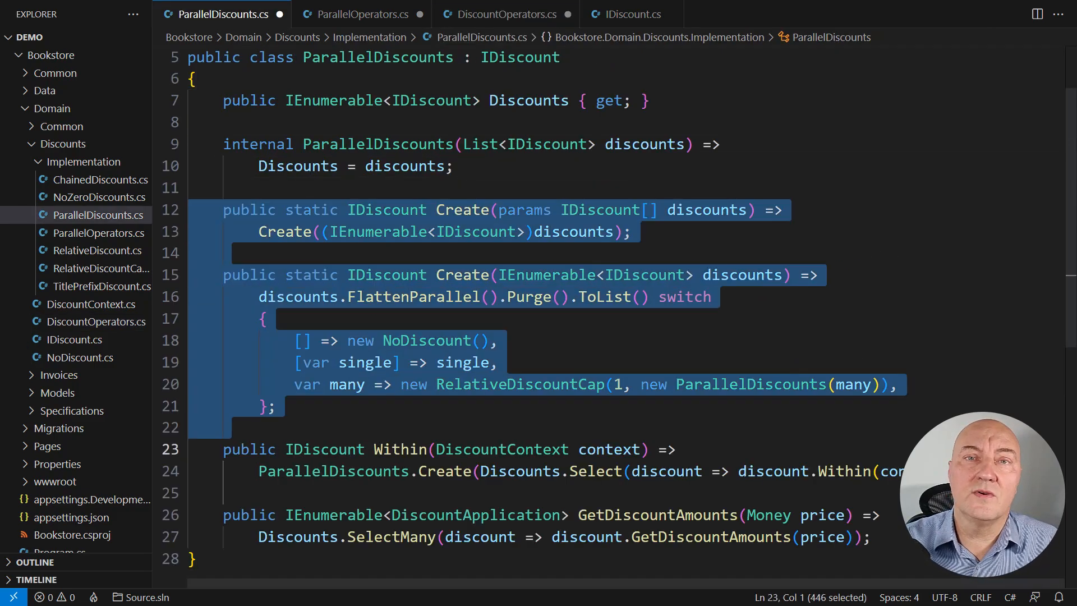
key(Delete)
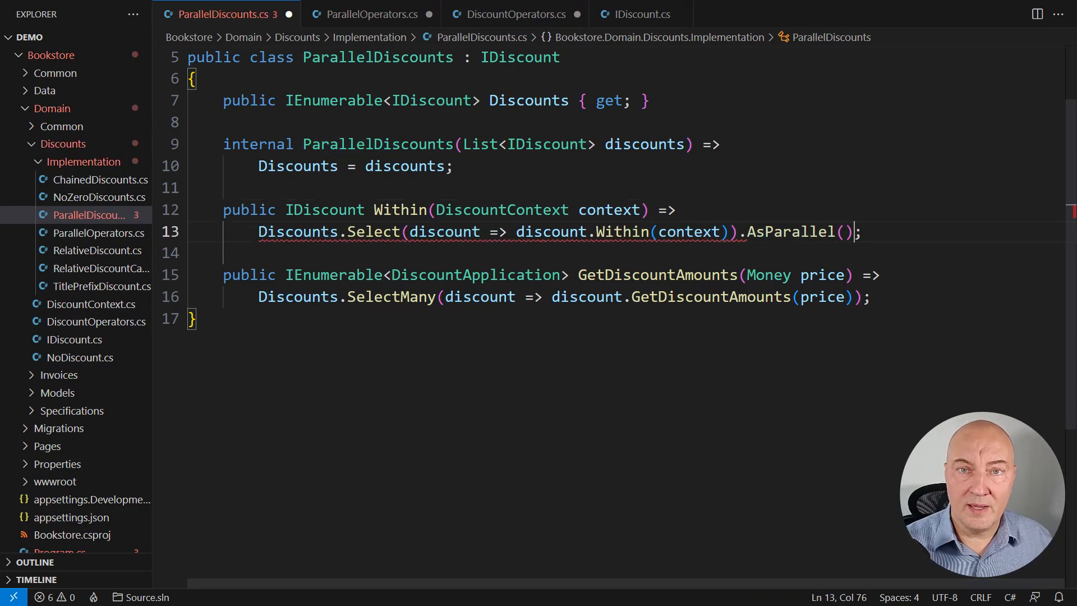
key(ctrl+s)
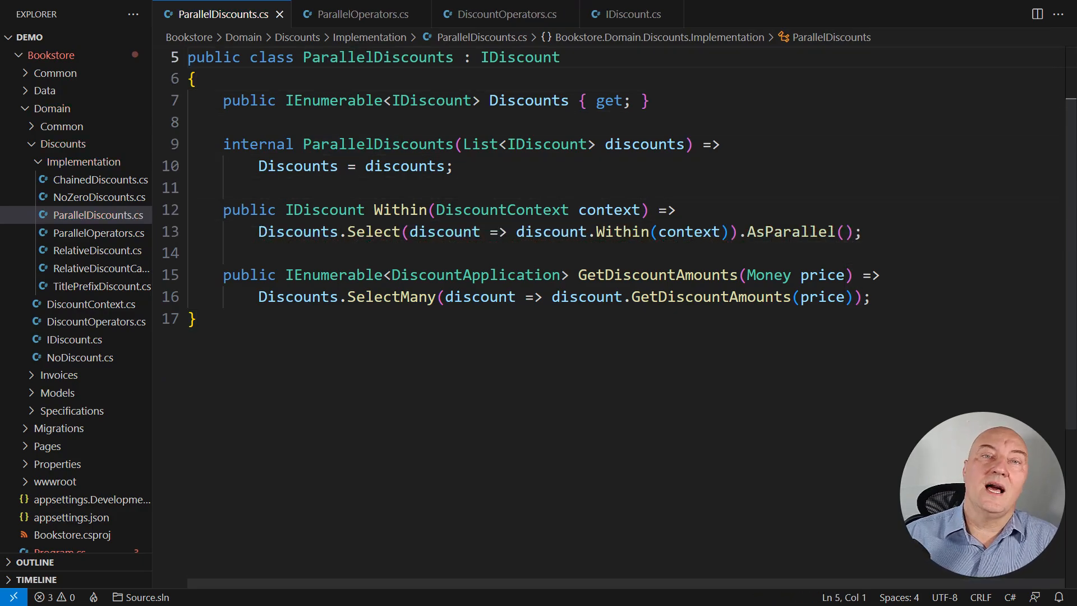